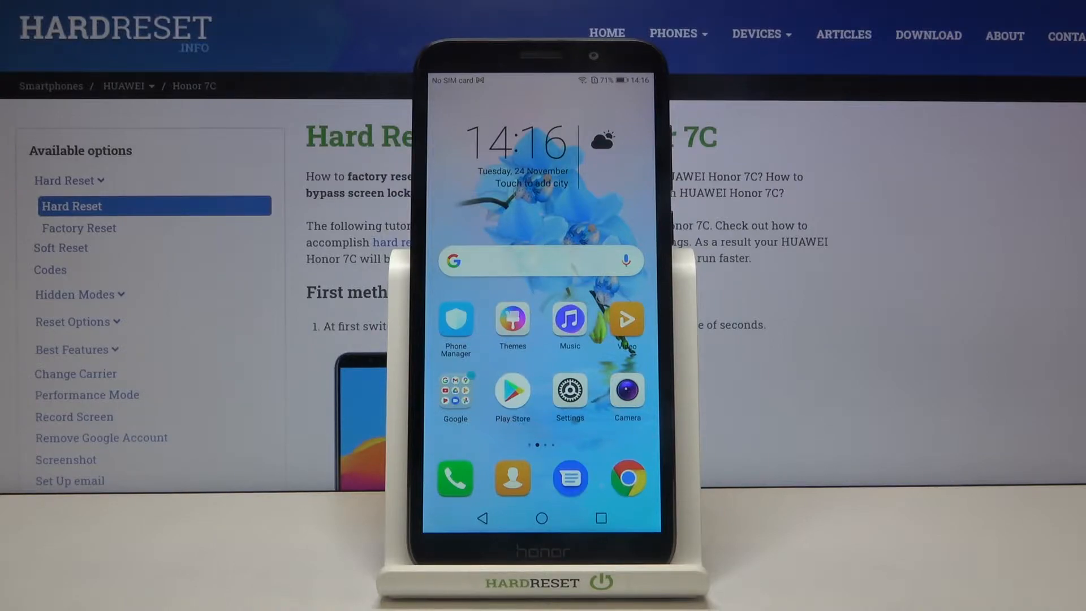
# - Go from the home screen into Settings and reach the System page
pyautogui.click(569, 392)
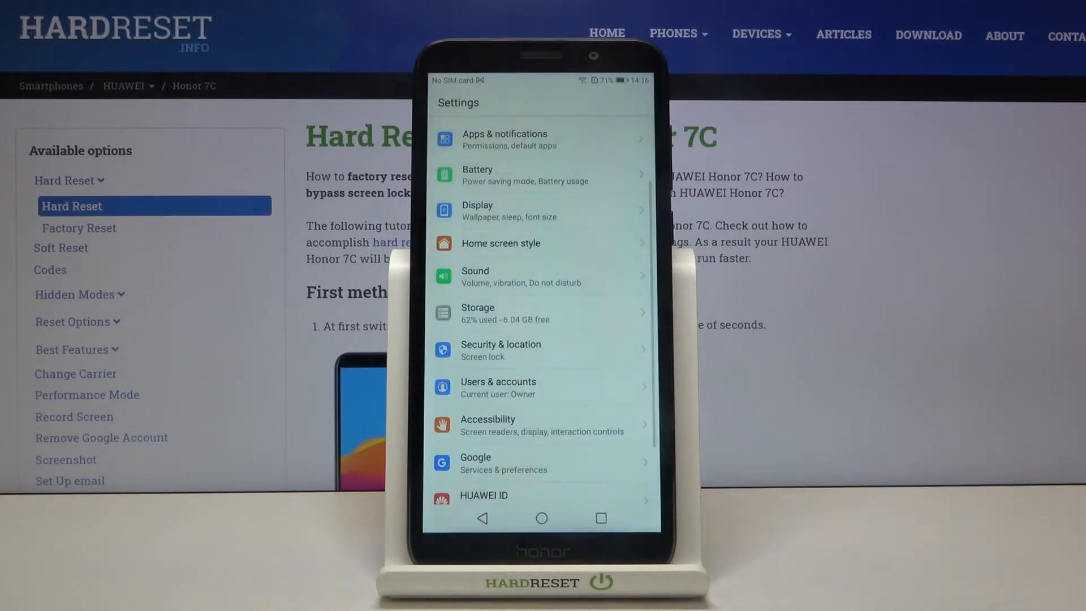
pyautogui.scroll(-3)
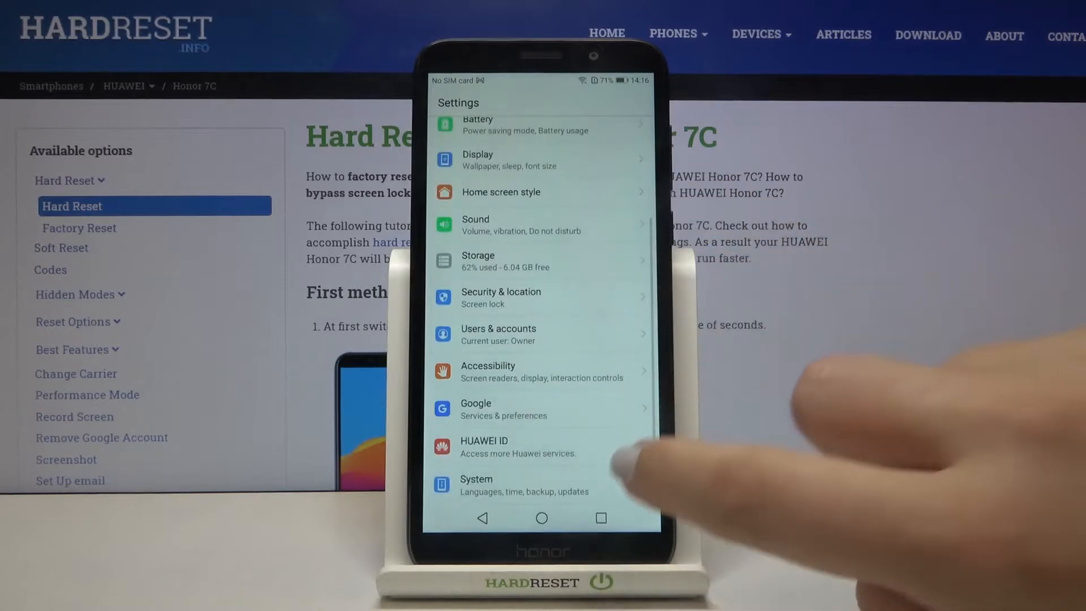
pyautogui.click(476, 485)
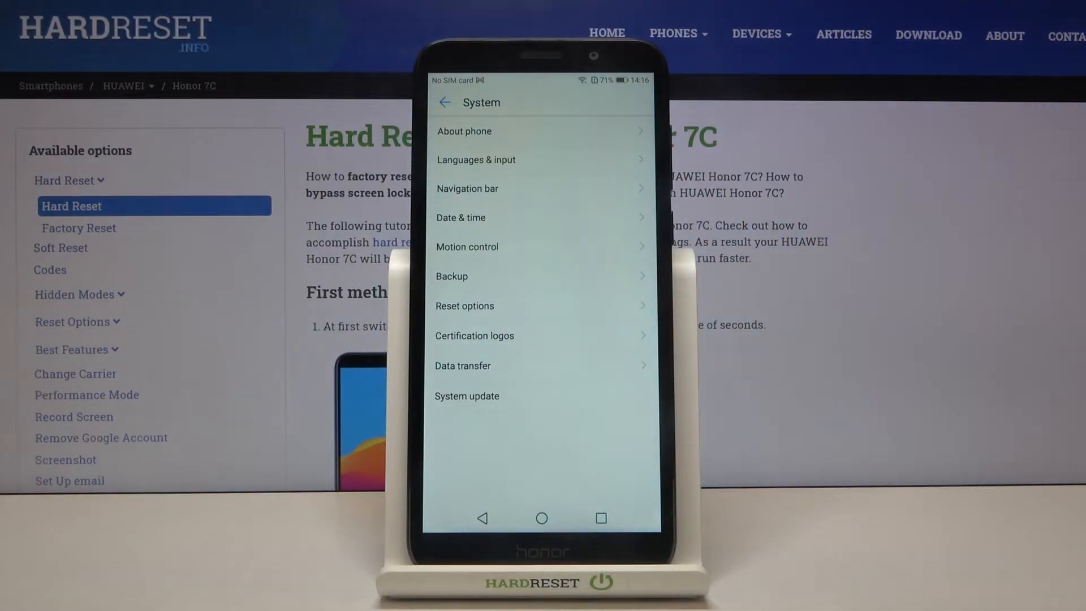
# - In Date & time, switch Automatic date & time to off so values become editable
pyautogui.click(460, 217)
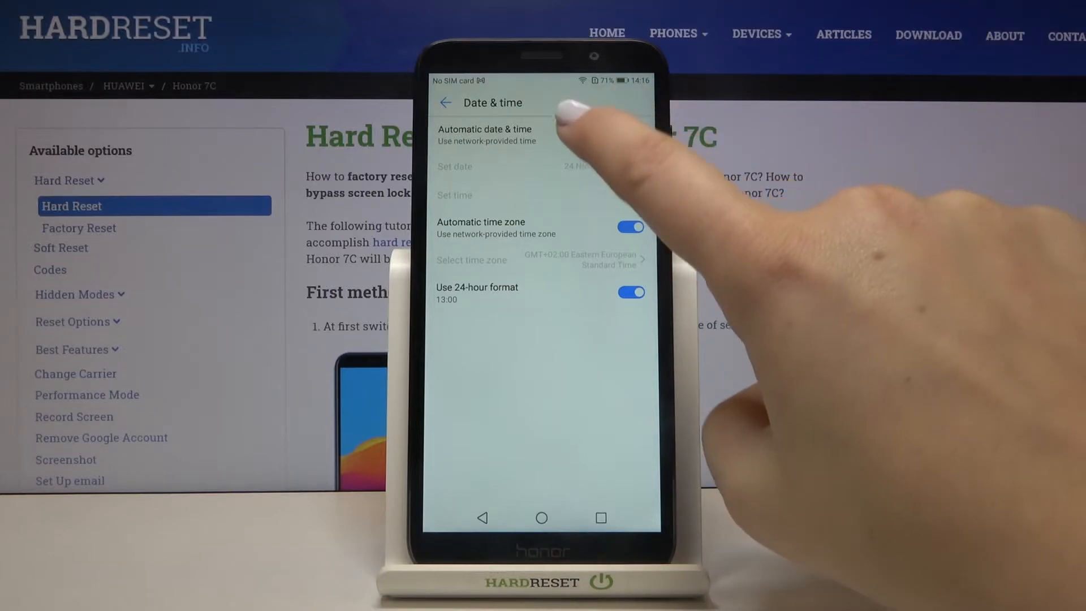
pyautogui.click(486, 135)
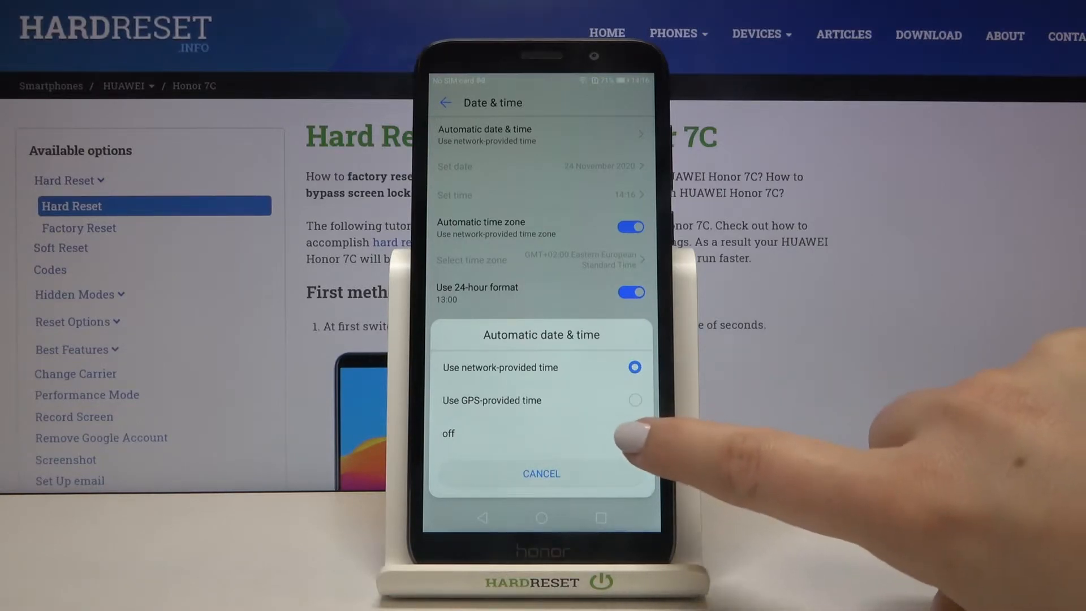
pyautogui.click(449, 433)
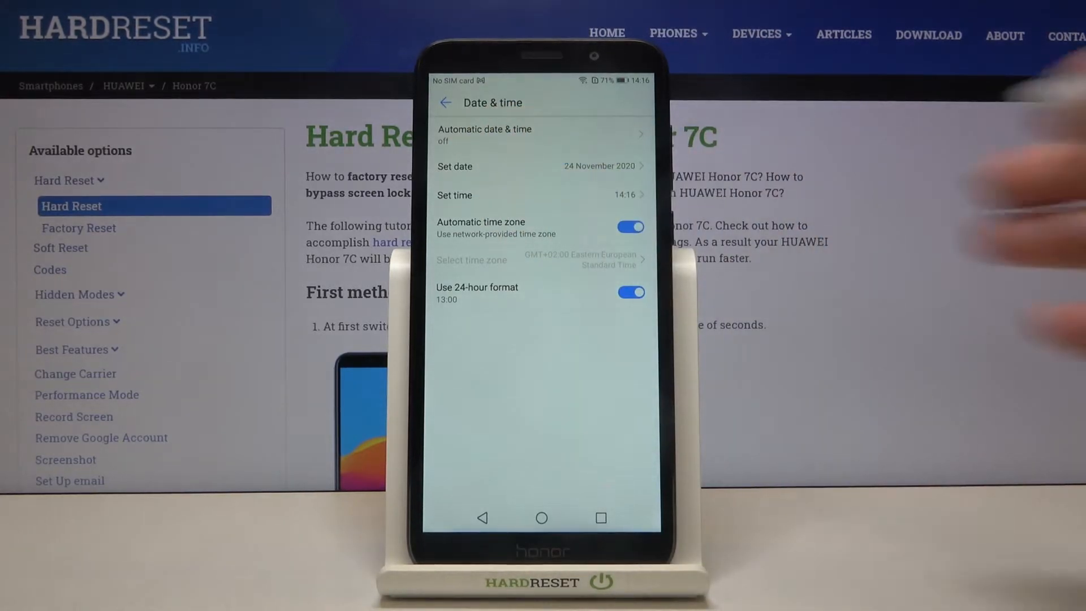
# - Set the date to 13 November 2009 and the time to 03:05
pyautogui.click(455, 166)
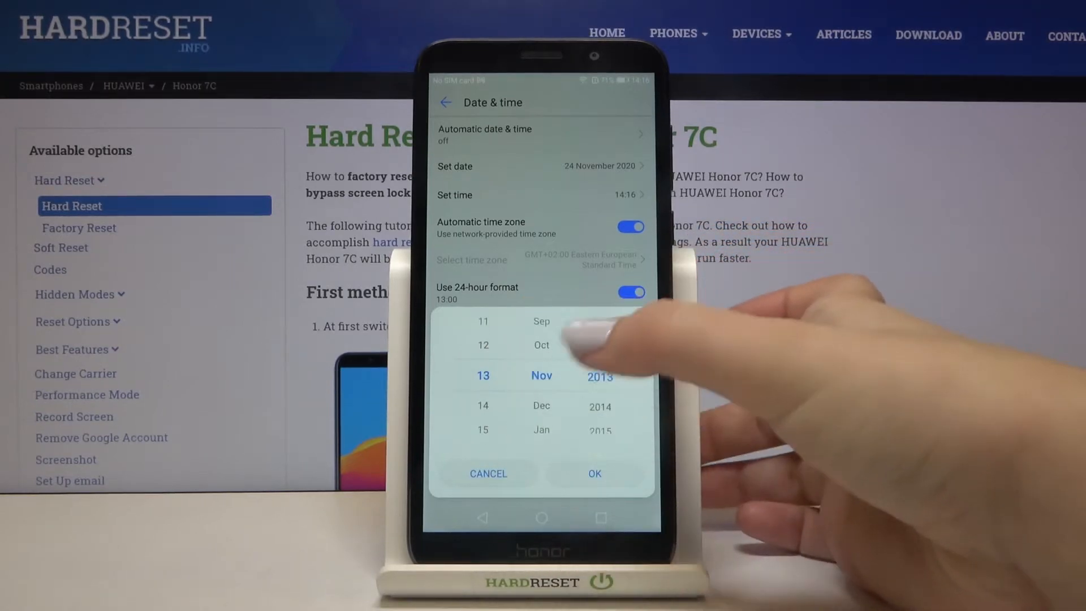
pyautogui.click(594, 474)
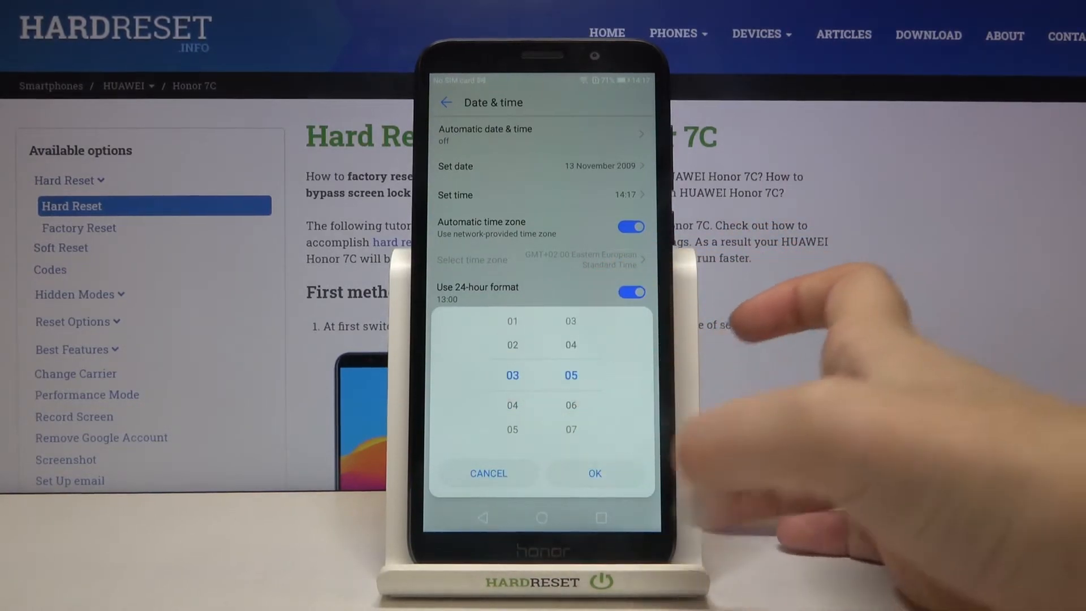
pyautogui.click(594, 473)
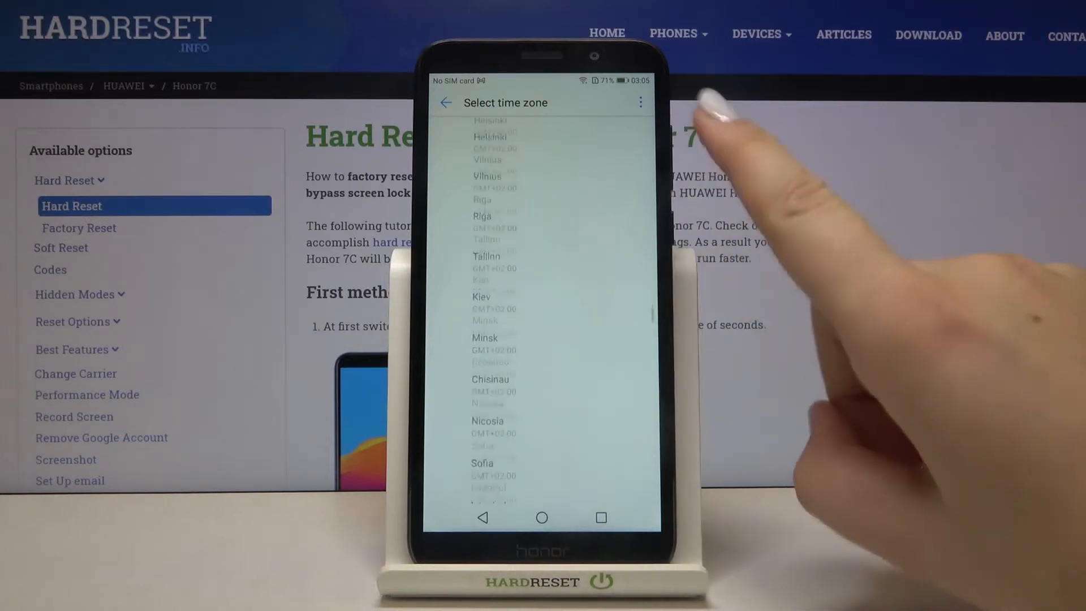
# - Pick GMT+01:00 Central European Standard Time from the time zone list
pyautogui.scroll(-3)
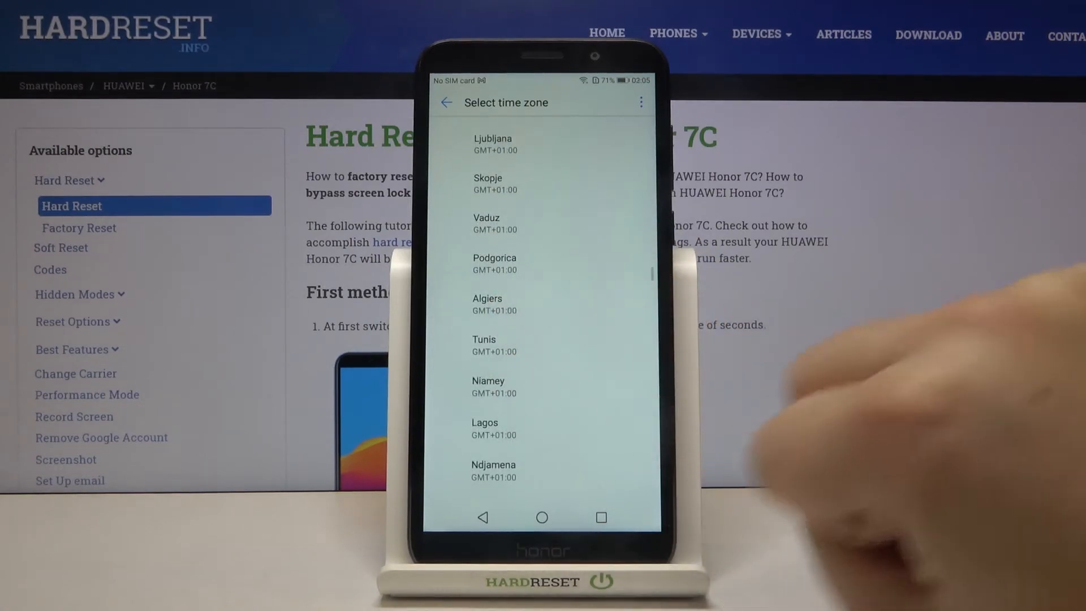
pyautogui.click(446, 103)
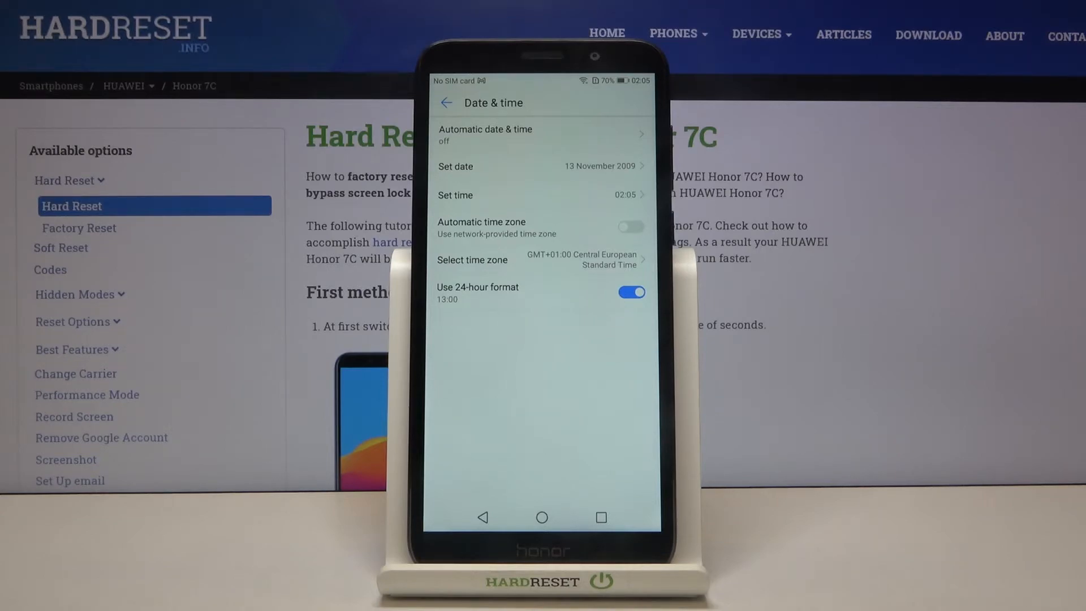
# - Try the 12-hour clock, return to 24-hour format, and turn Automatic time zone back on
pyautogui.click(630, 292)
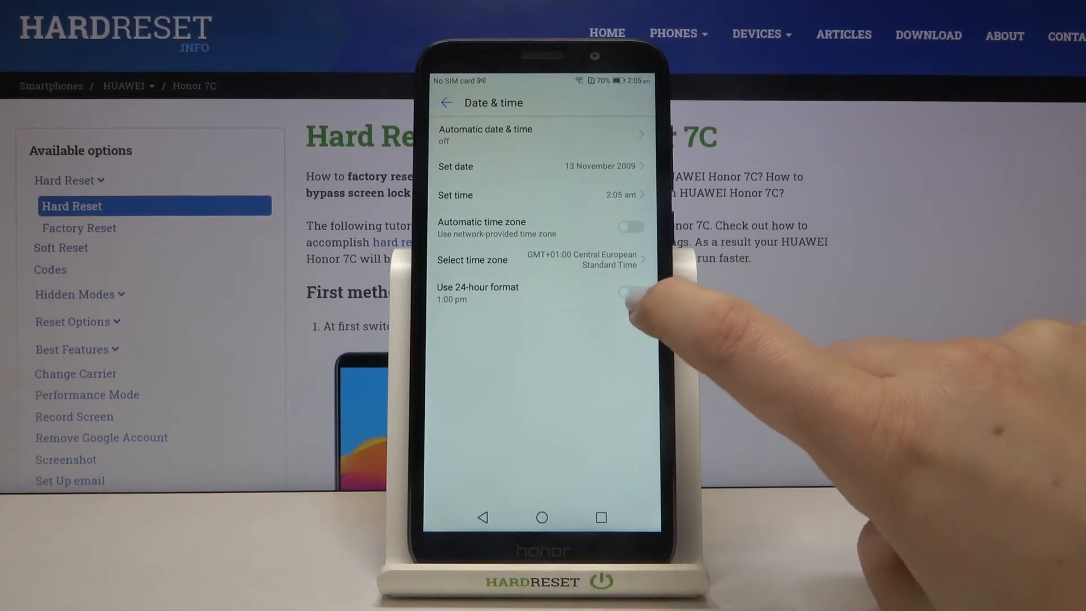
pyautogui.click(631, 292)
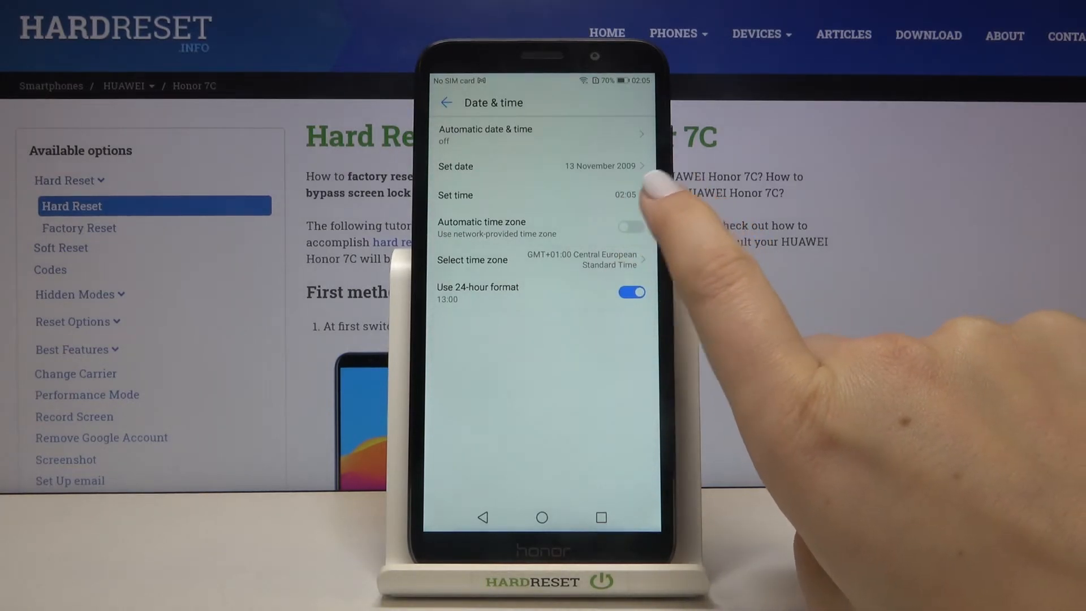
pyautogui.click(630, 226)
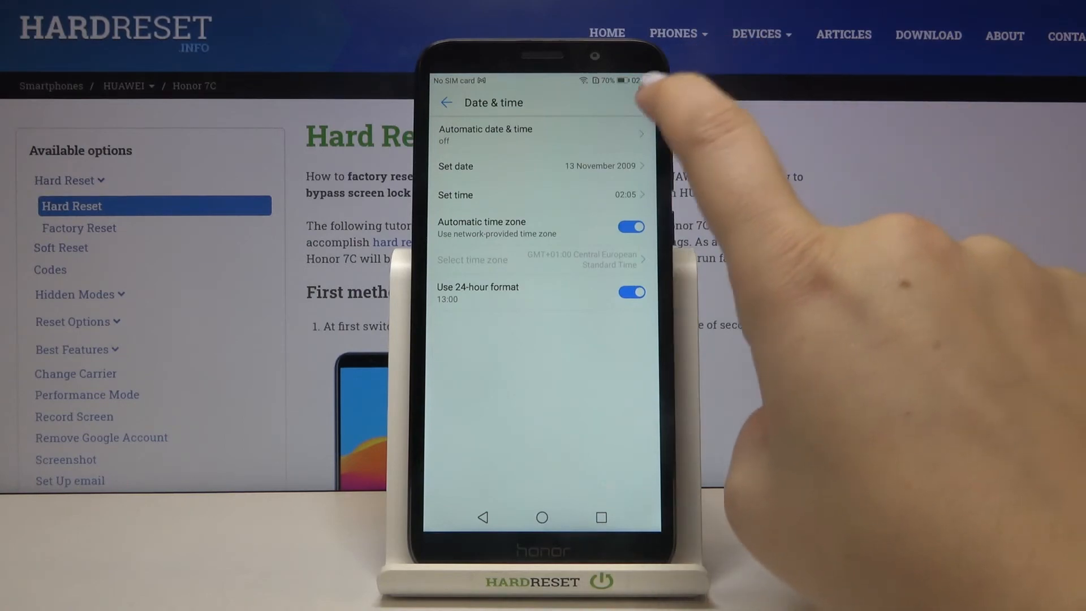